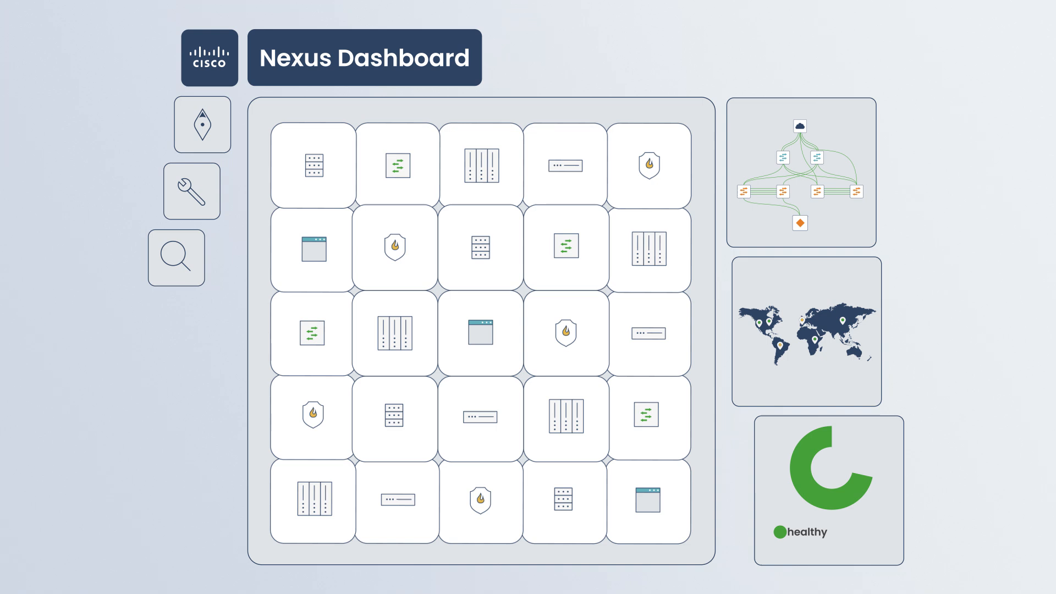
Cycle the main panel through topology and world map to the healthy/minor/major/critical health donut chart
left_click(200, 125)
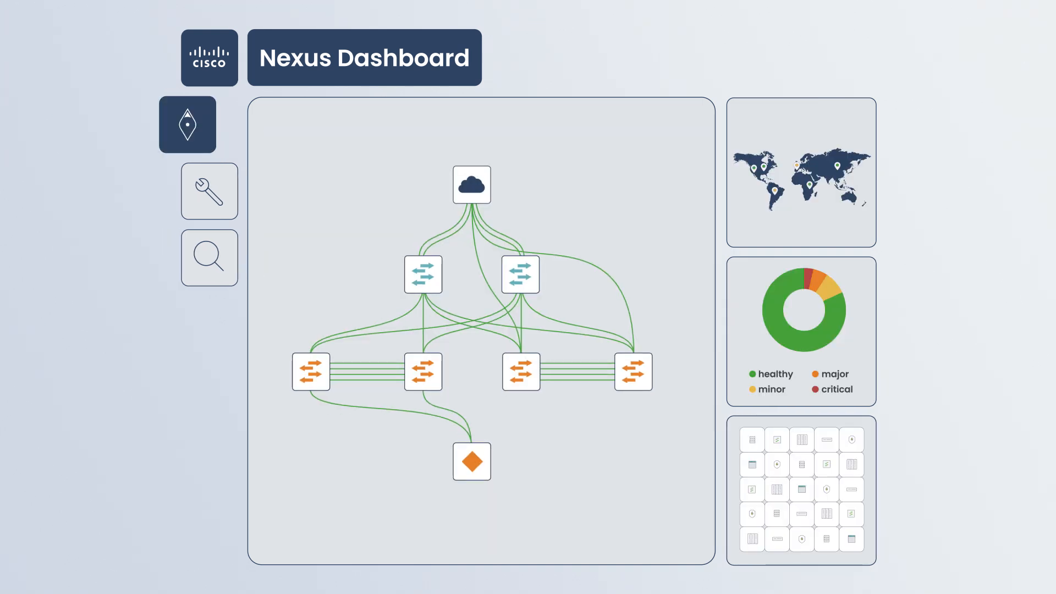
left_click(209, 191)
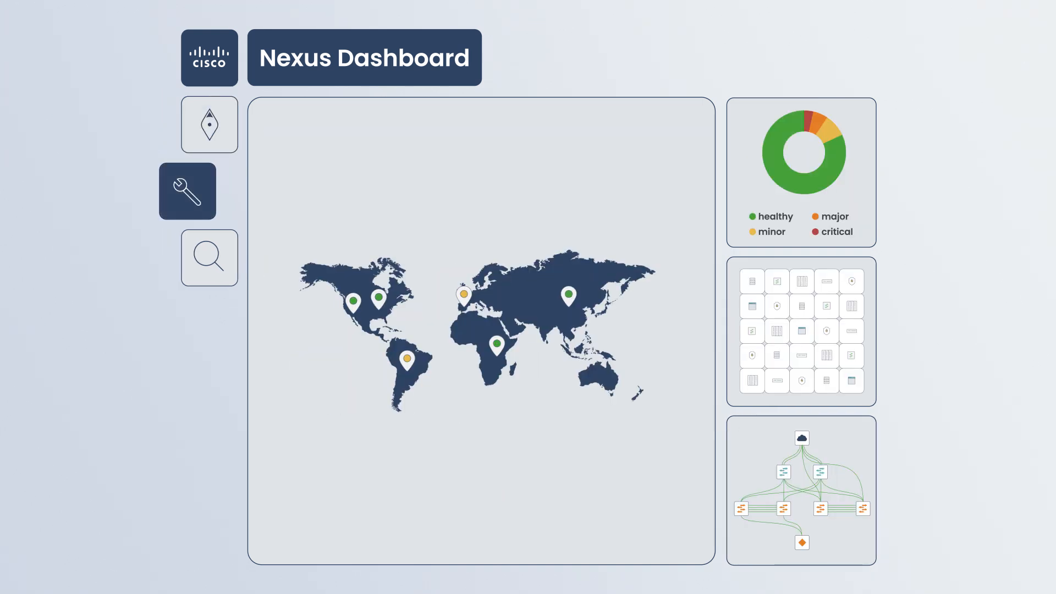
left_click(187, 258)
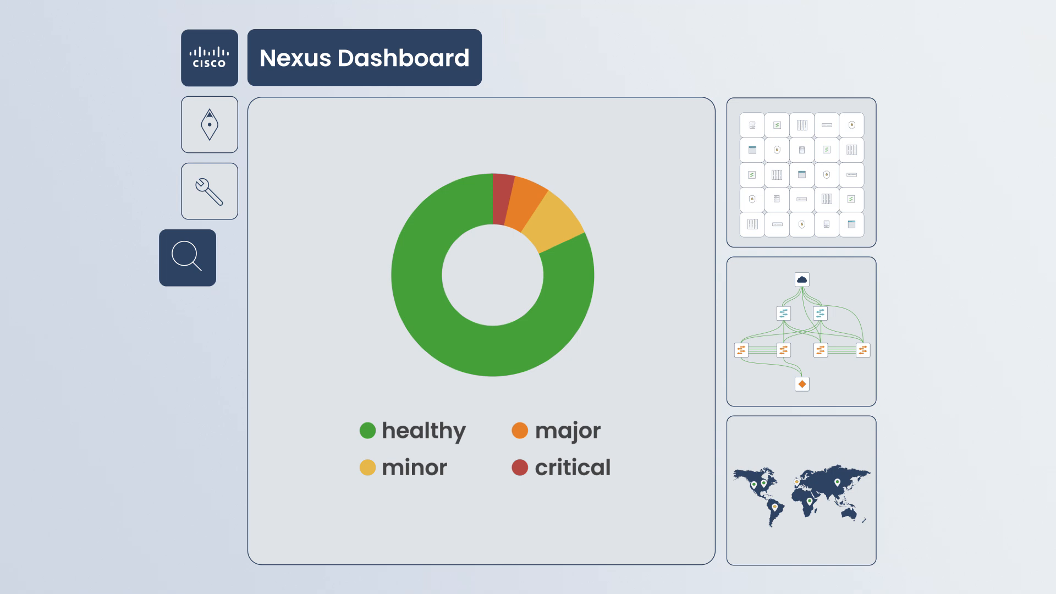